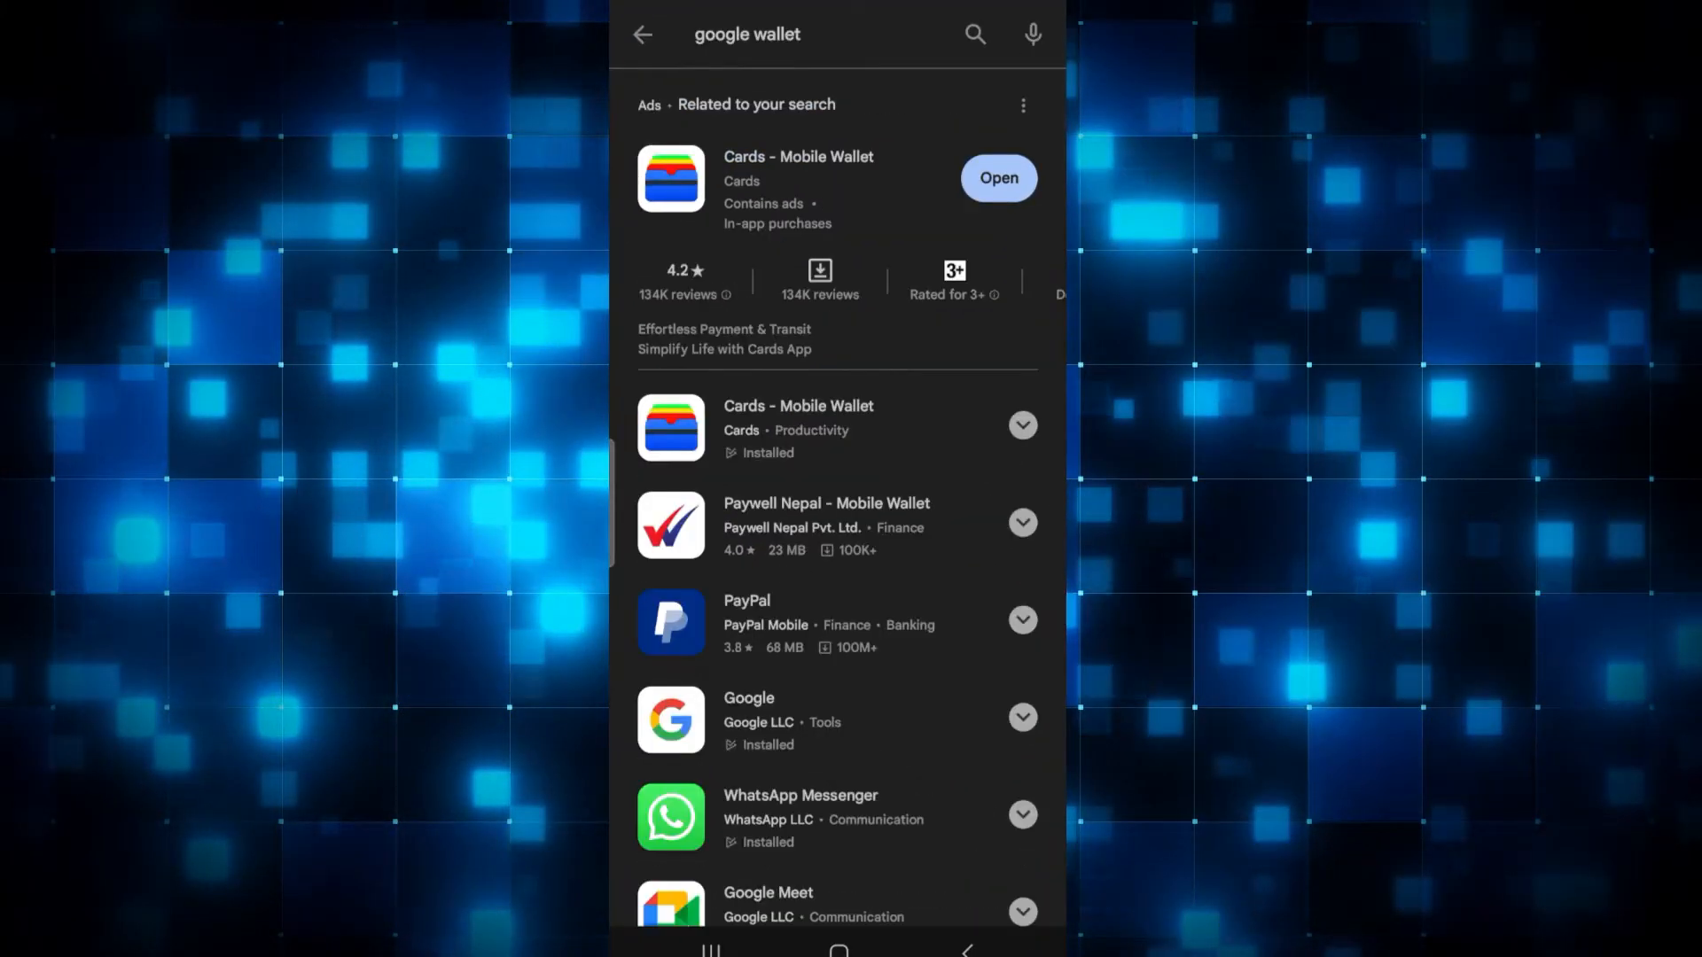
# Reopen the 'google wallet' search and pick the Cards - Mobile Wallet listing.
pyautogui.click(792, 34)
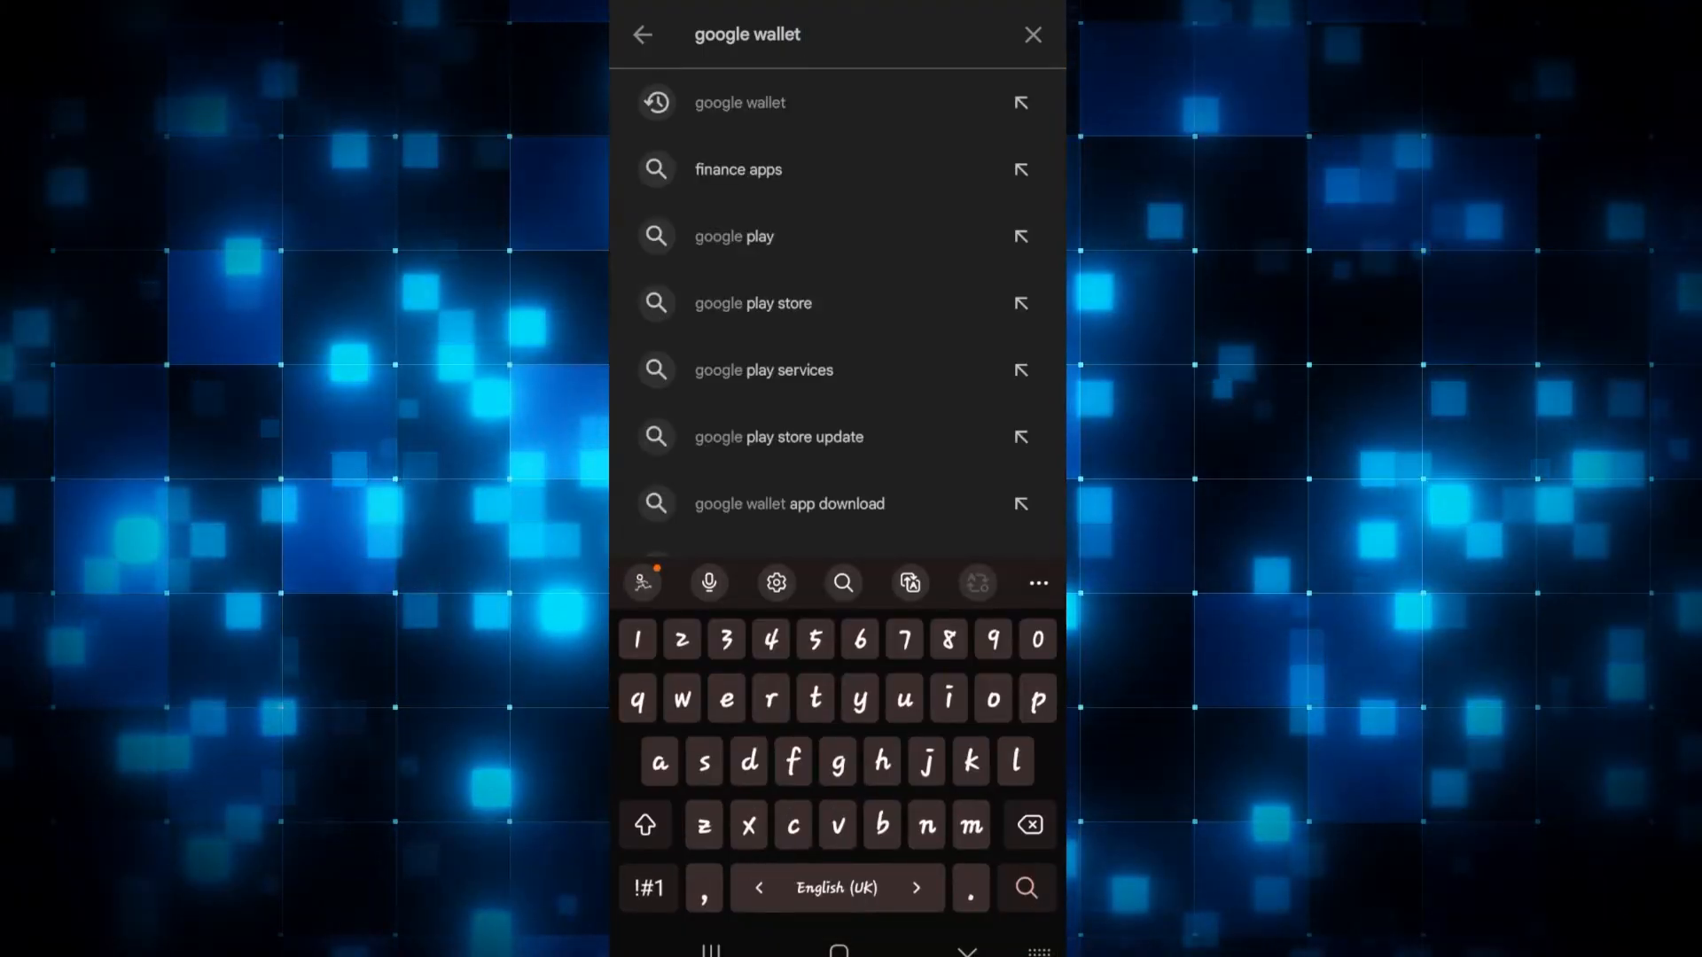
pyautogui.click(739, 102)
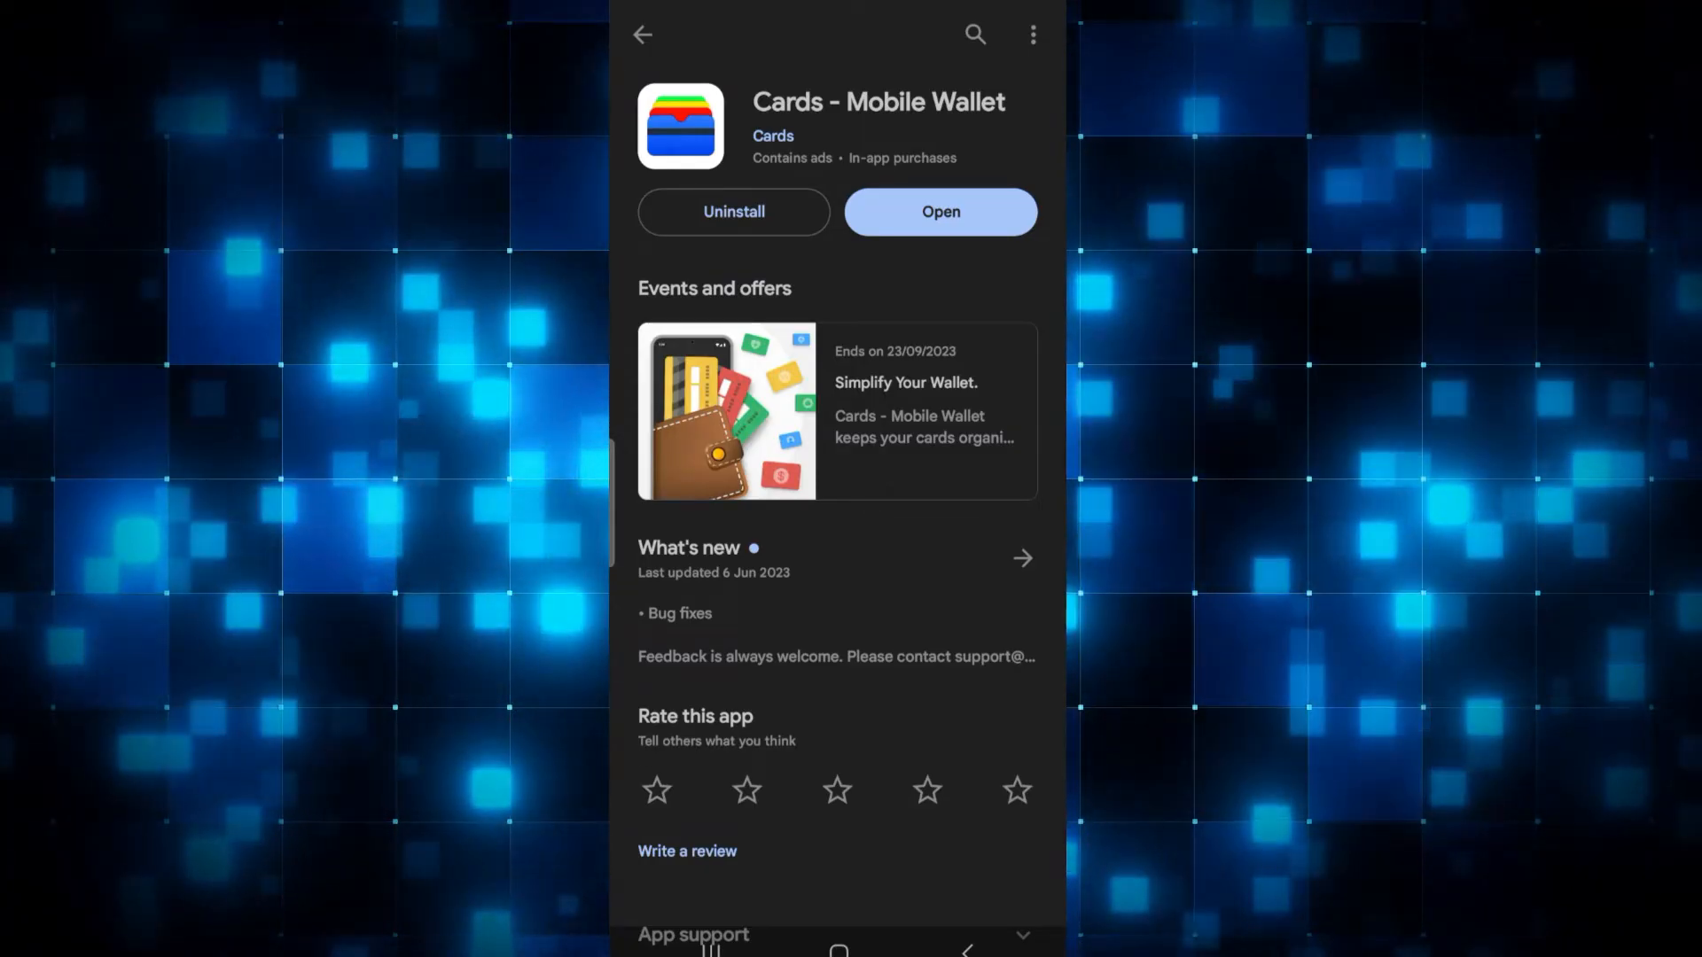
# Launch Cards - Mobile Wallet from its store listing to show the welcome screen.
pyautogui.click(939, 212)
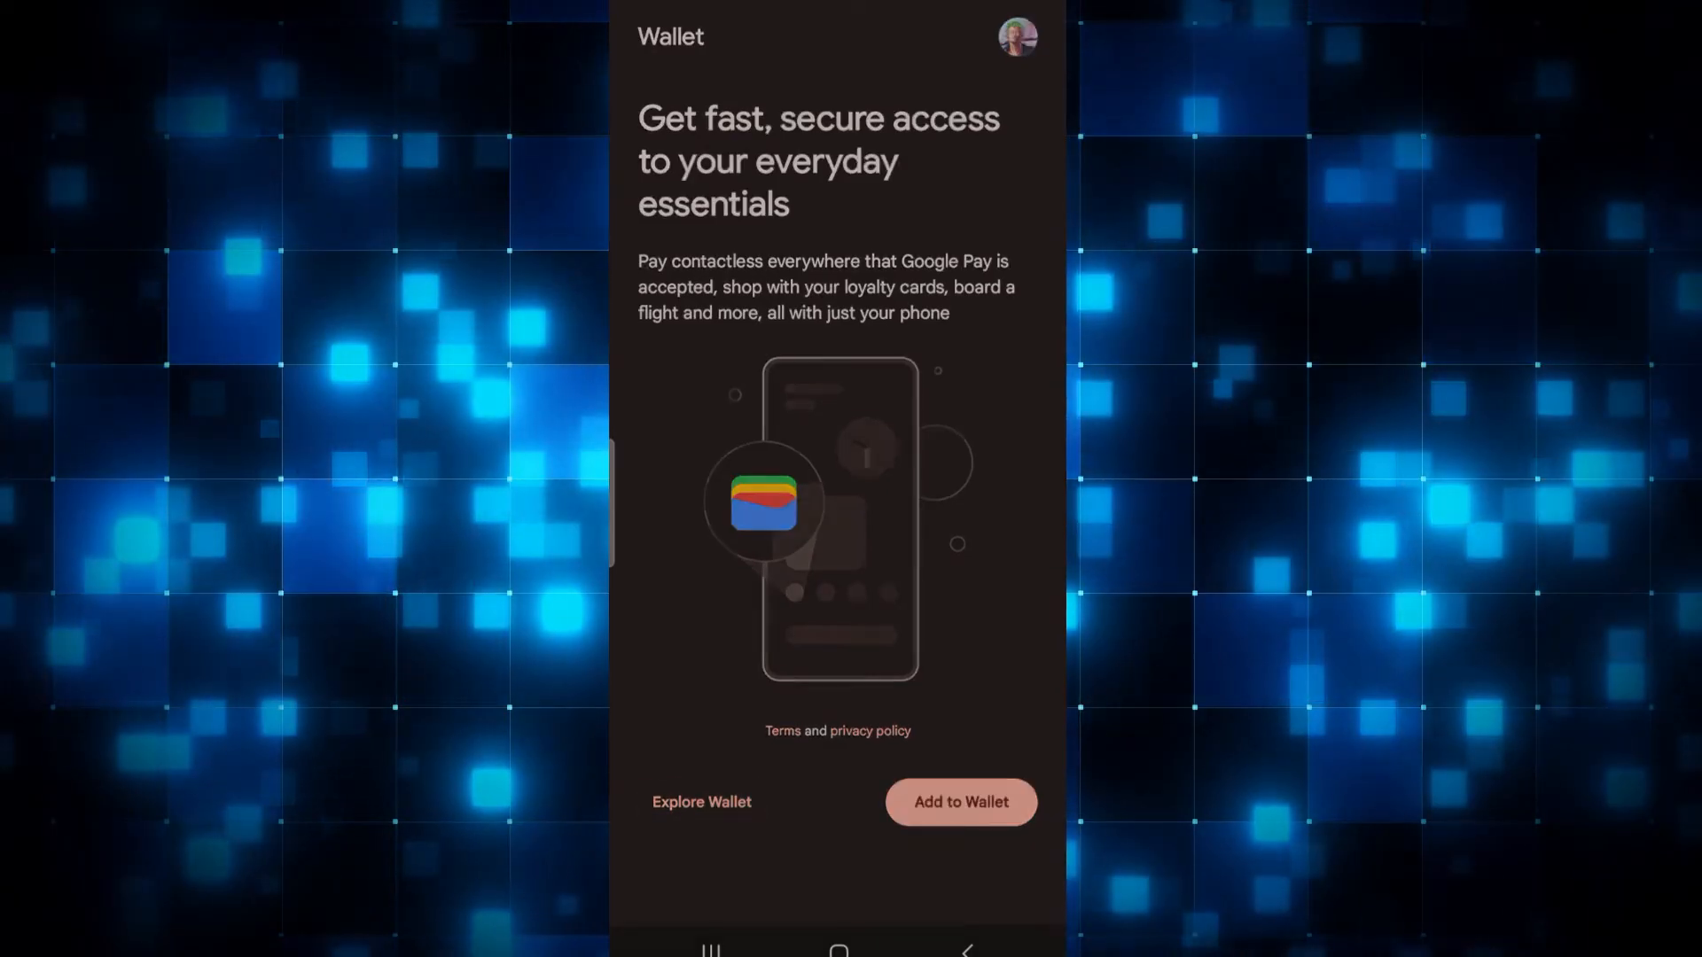
# Choose Explore Wallet to reach the Add a card home, then go Home.
pyautogui.click(959, 802)
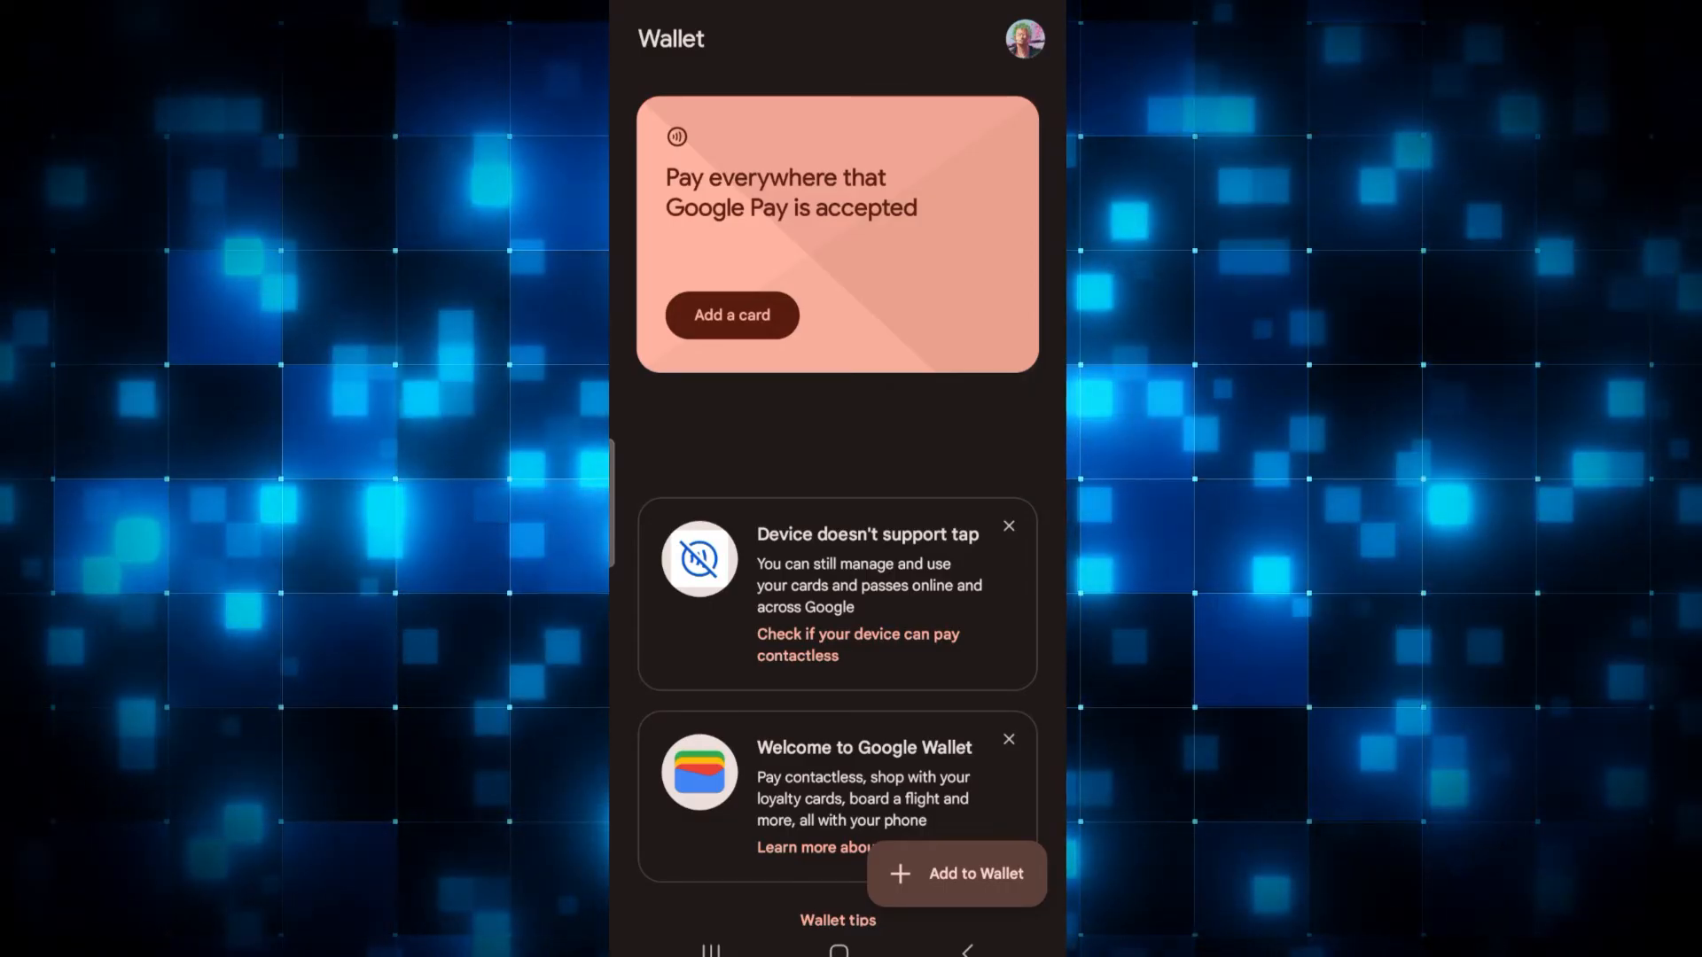
pyautogui.click(837, 948)
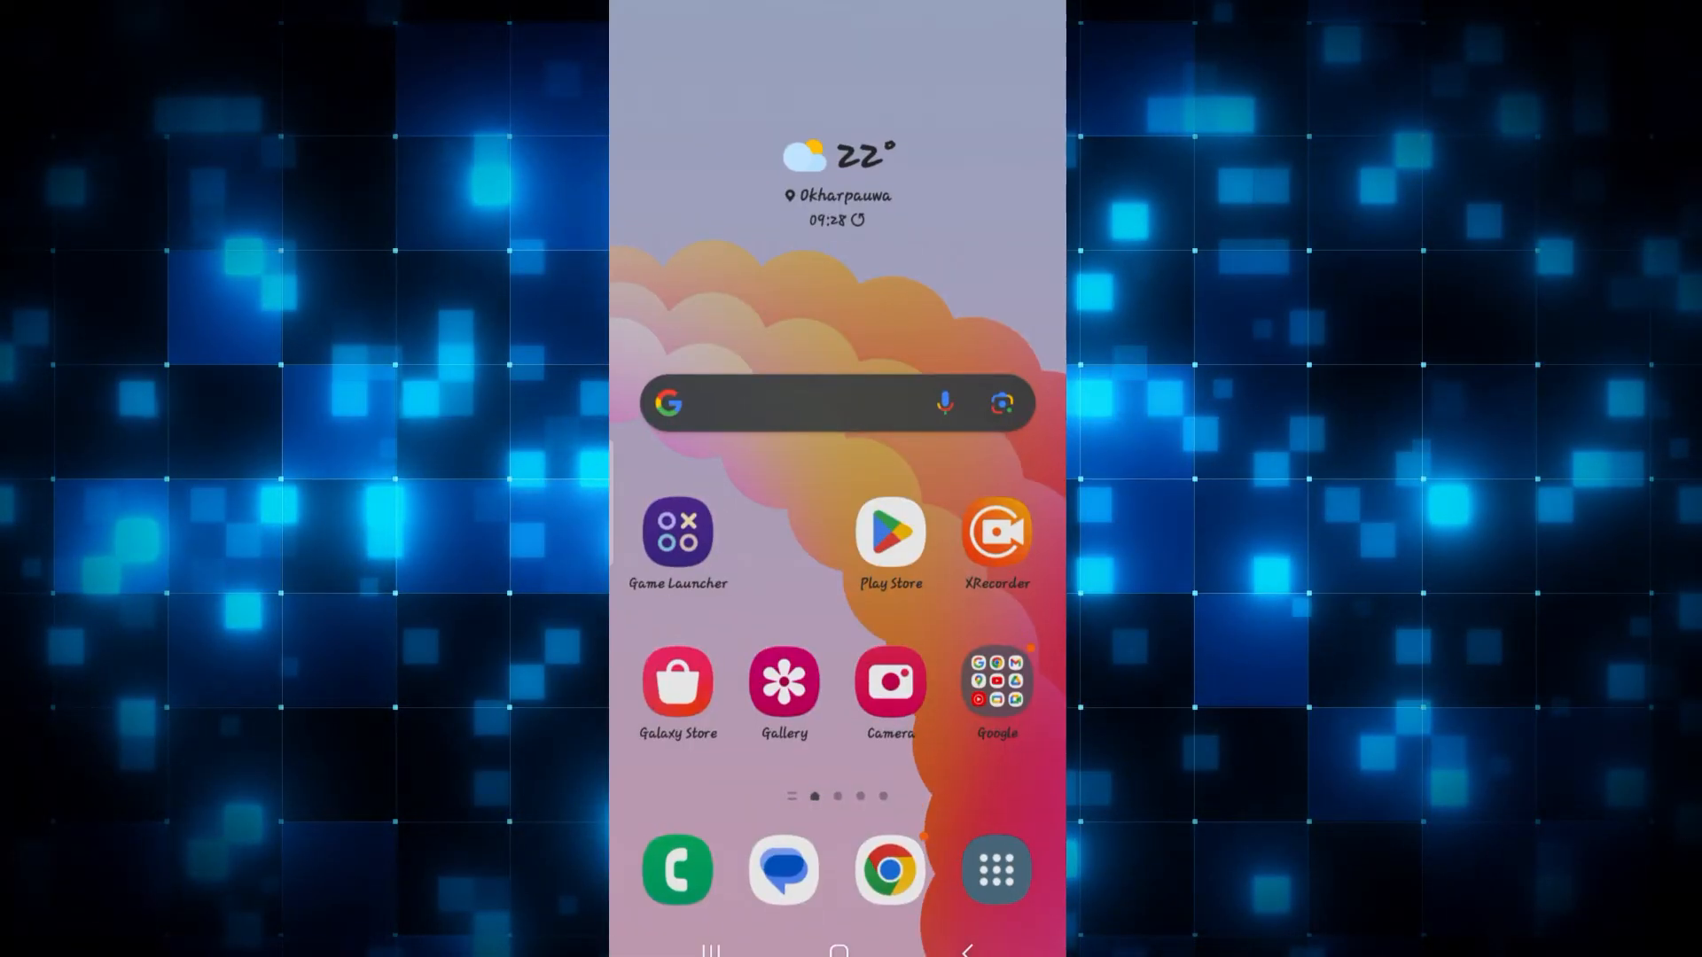